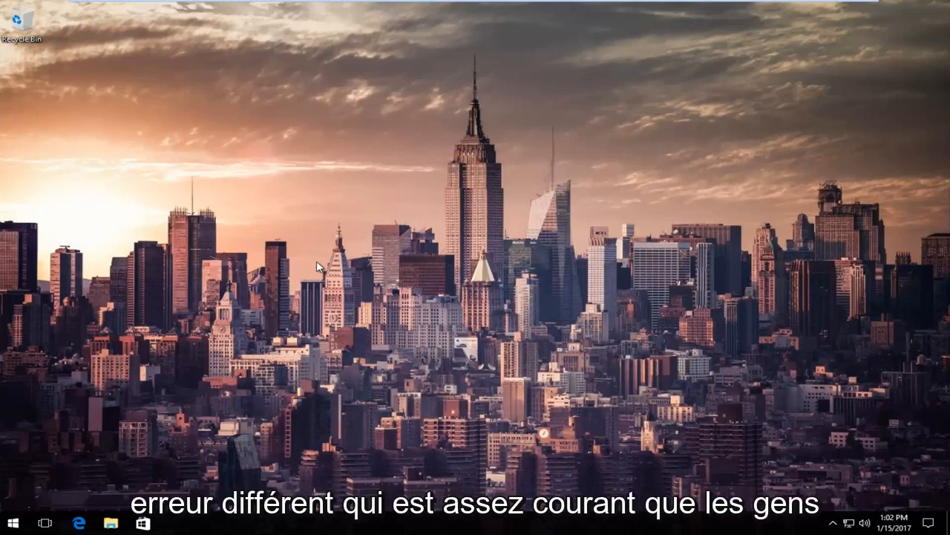
pyautogui.moveTo(276, 193)
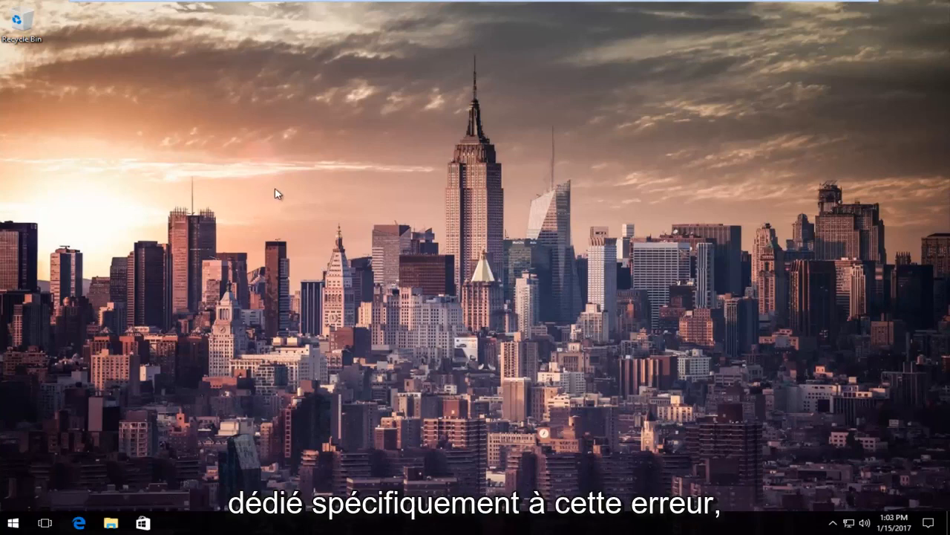
pyautogui.moveTo(101, 223)
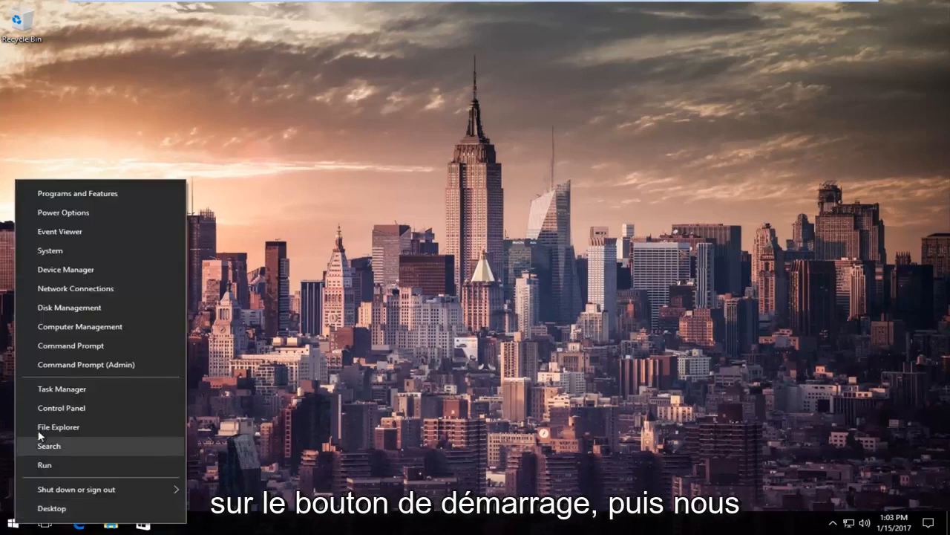
pyautogui.moveTo(97, 366)
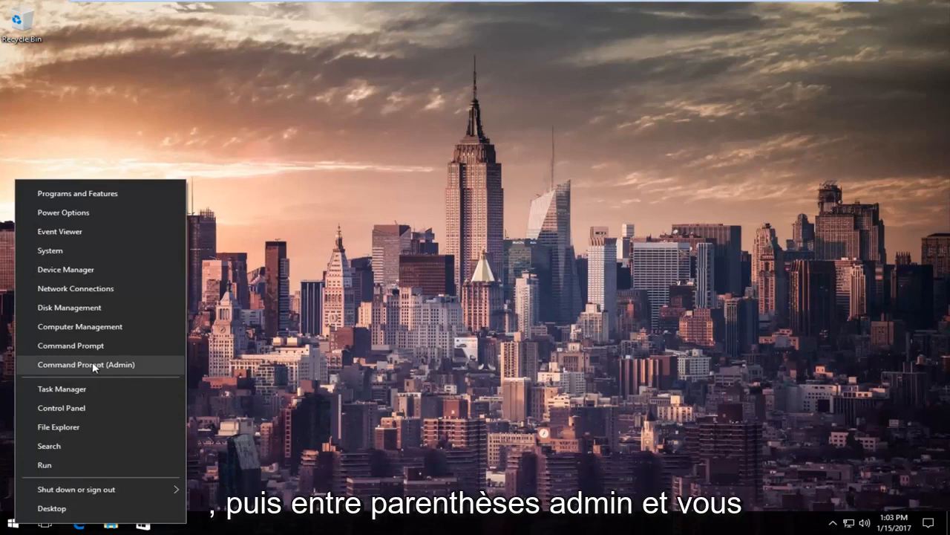
# Launch Command Prompt (Admin) from the Start button's right-click menu
pyautogui.click(87, 365)
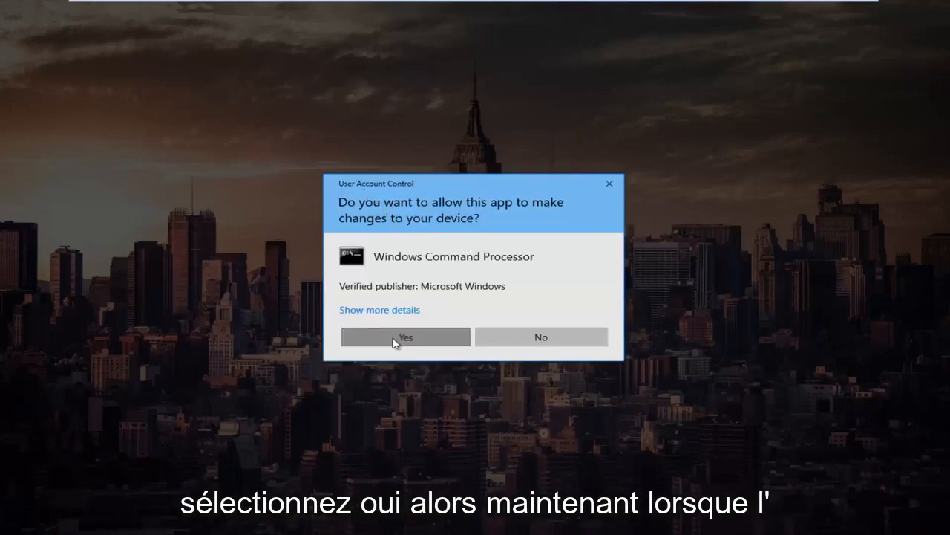
# Allow the UAC prompt and run ipconfig /release to drop the current IP address
pyautogui.click(405, 336)
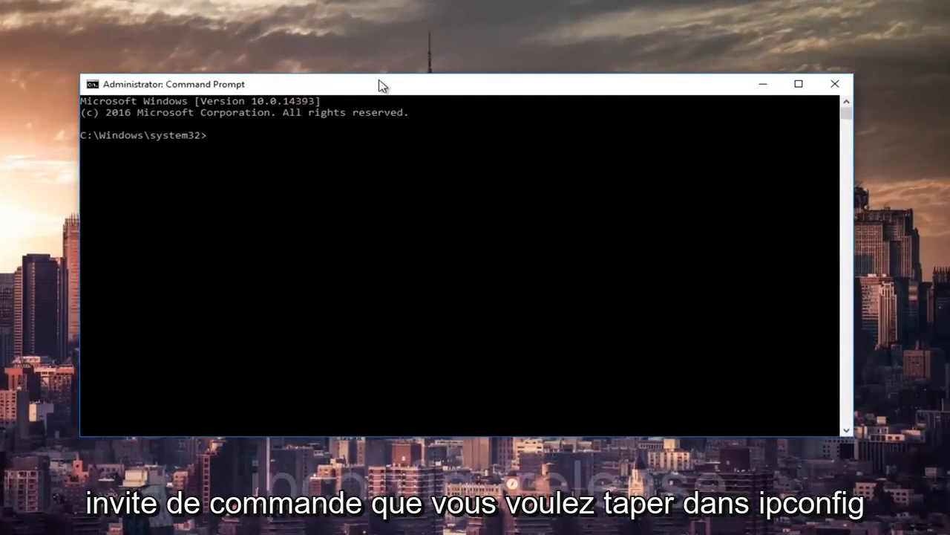
pyautogui.write('ipconfig /rel')
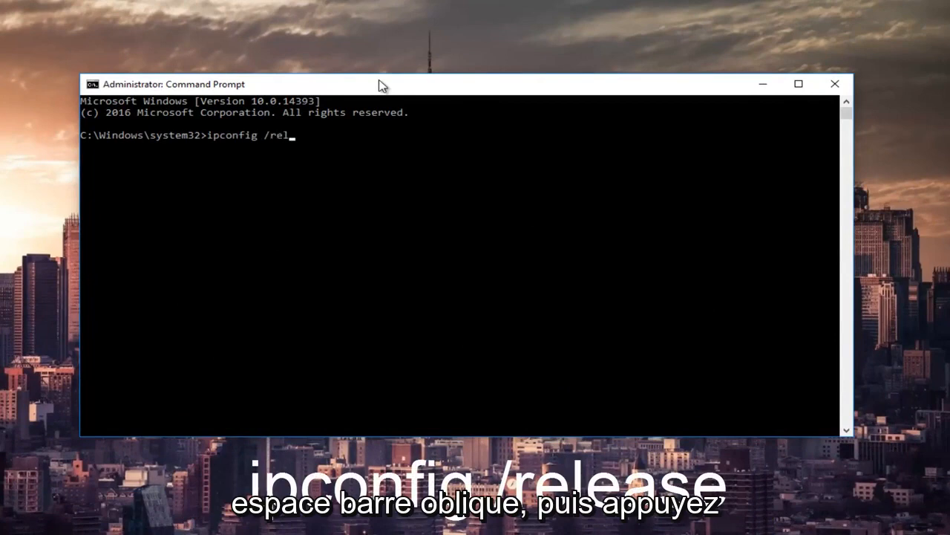
pyautogui.write('ease')
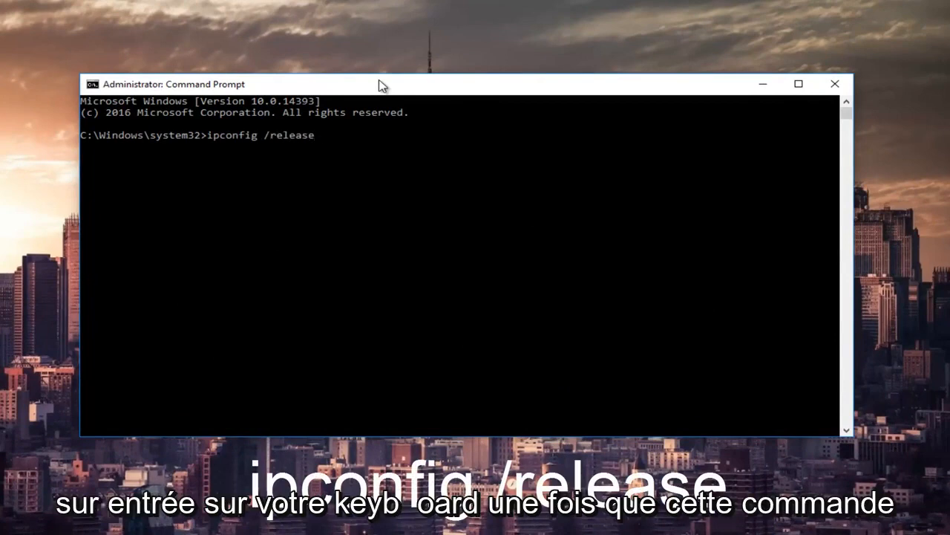
pyautogui.press('Enter')
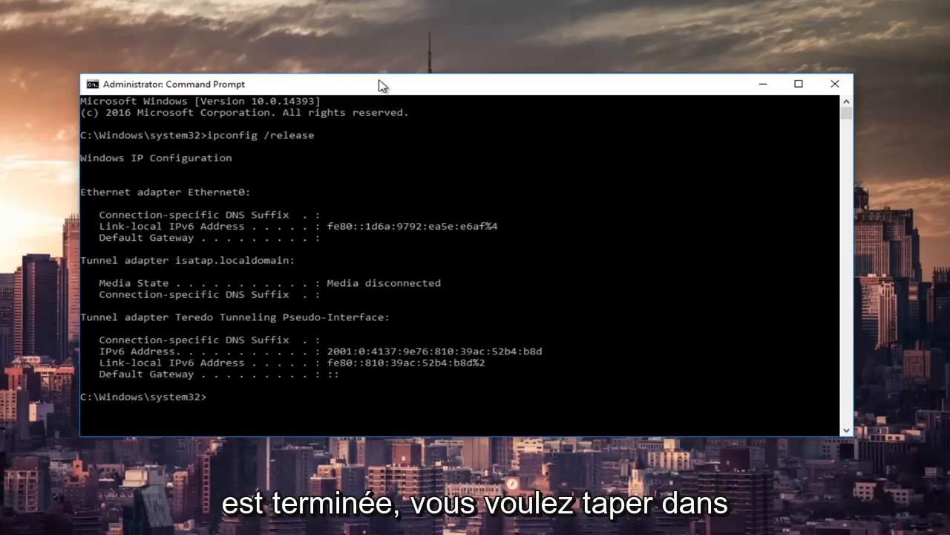
# Run ipconfig /all then ipconfig /renew so Ethernet0 gets 192.168.76.128
pyautogui.write('ipconfig')
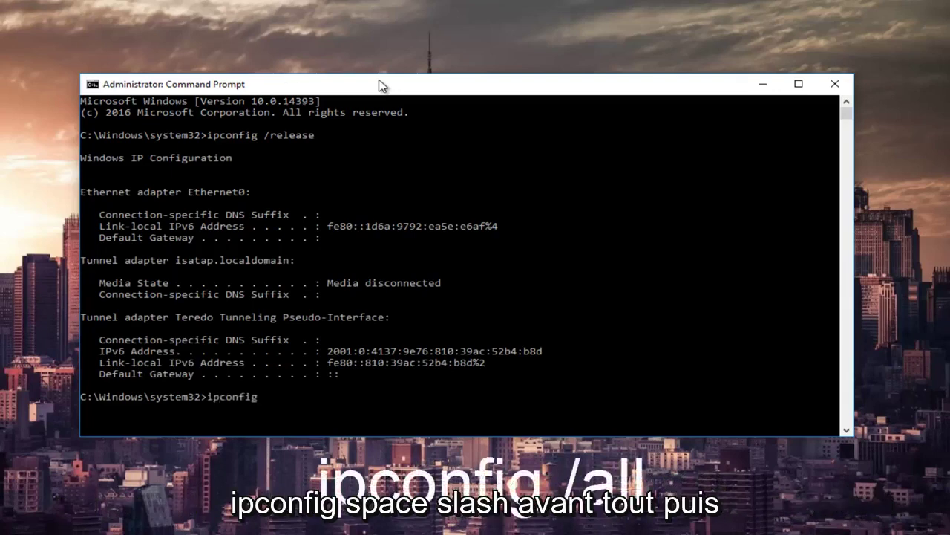
pyautogui.write('/a')
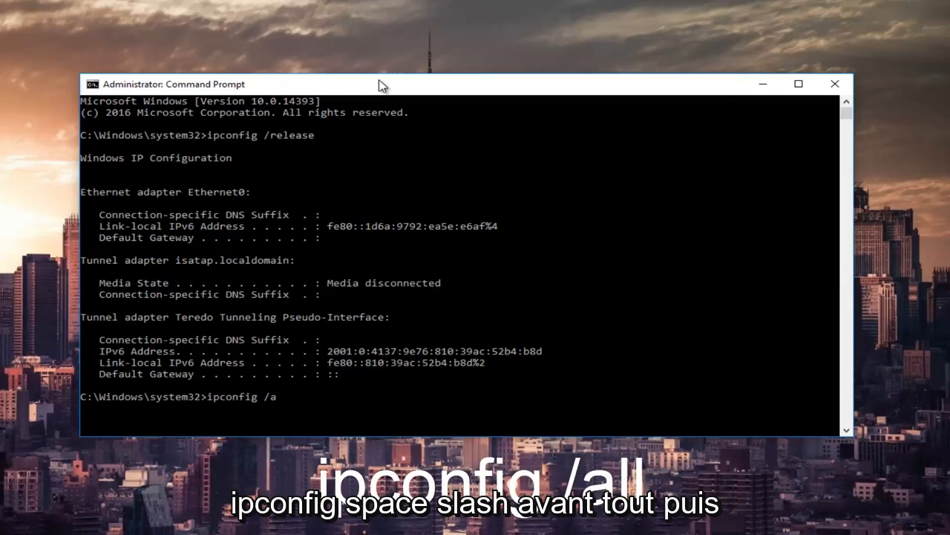
pyautogui.write('ll')
pyautogui.write('ipconfig /')
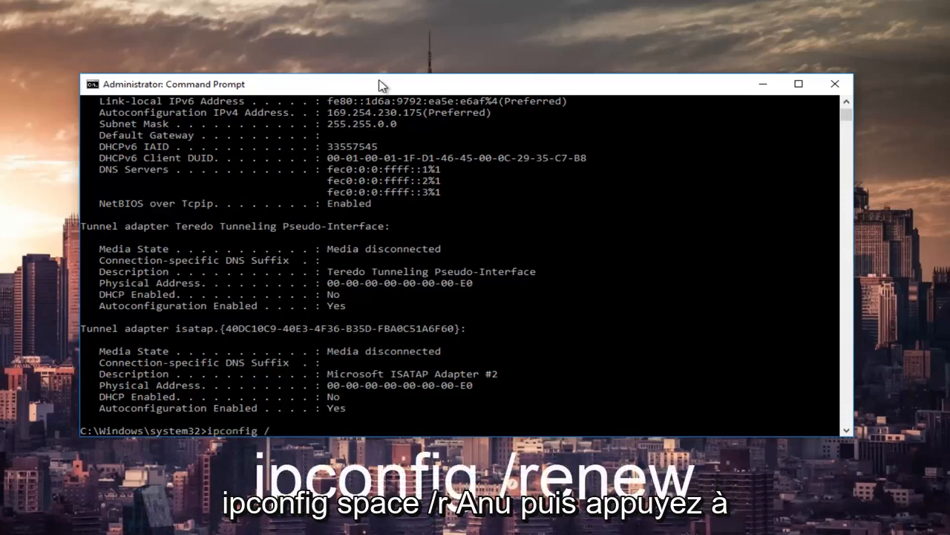
pyautogui.write('renew')
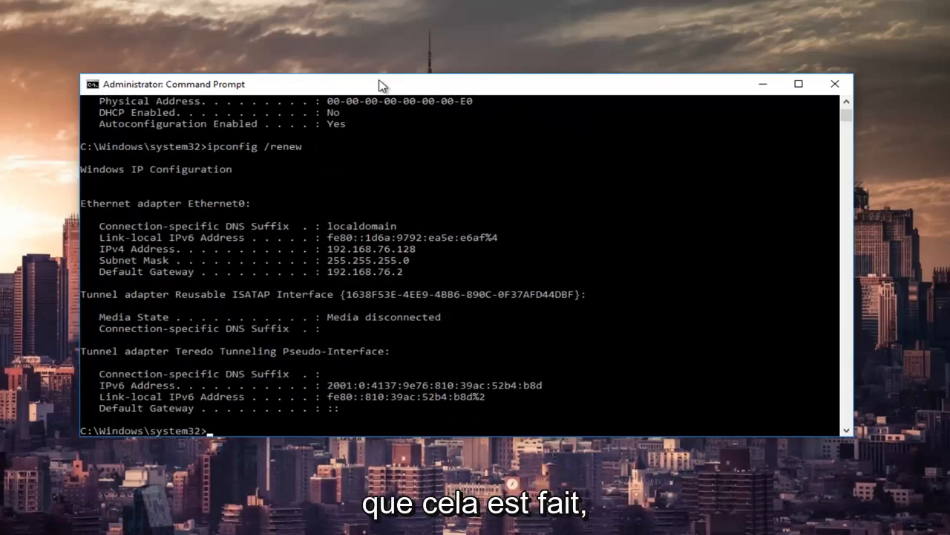
# Run netsh int ip set dns to see the DNS-setting command's usage
pyautogui.write('nets')
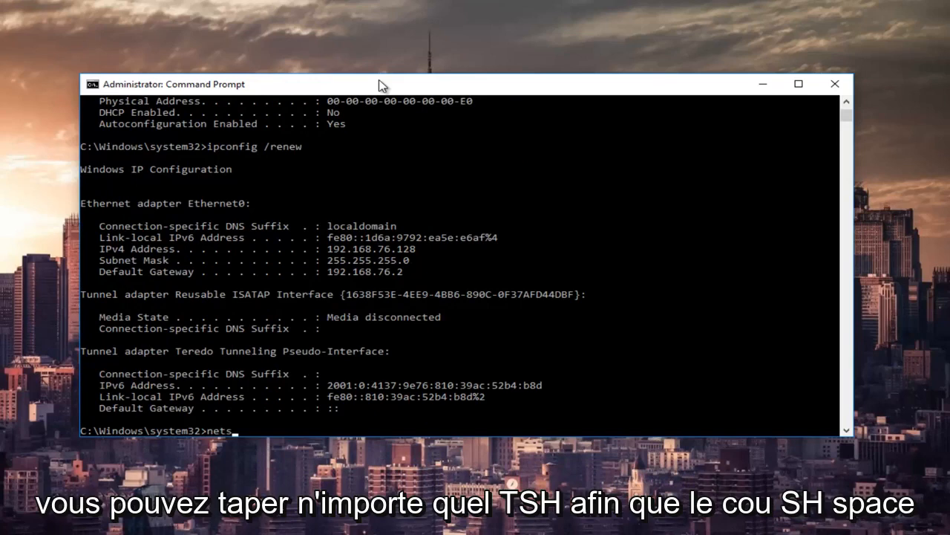
pyautogui.write('h')
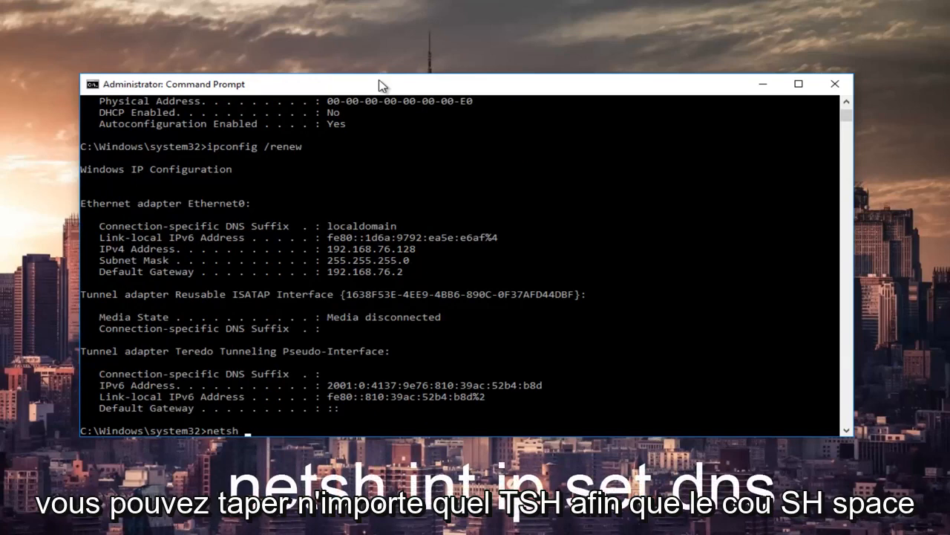
pyautogui.write('int')
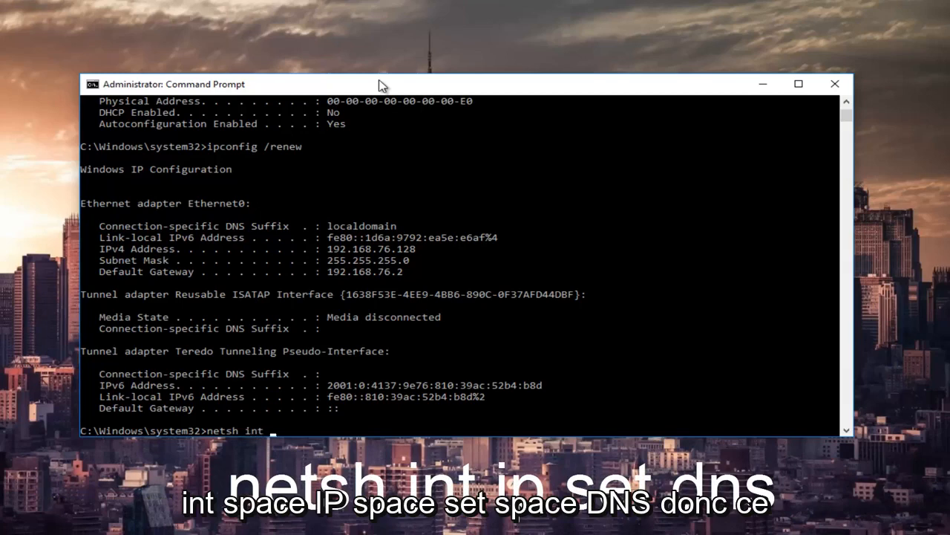
pyautogui.write('ip')
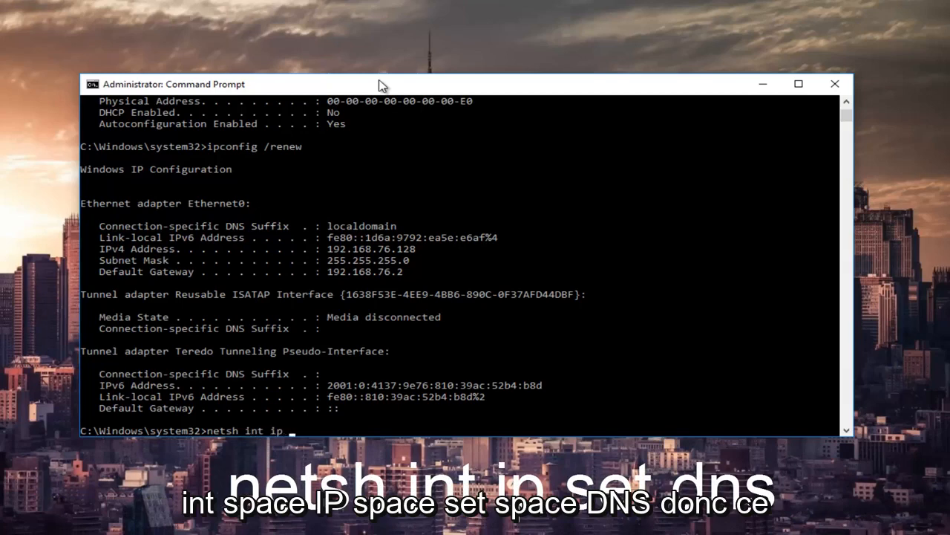
pyautogui.write('set d')
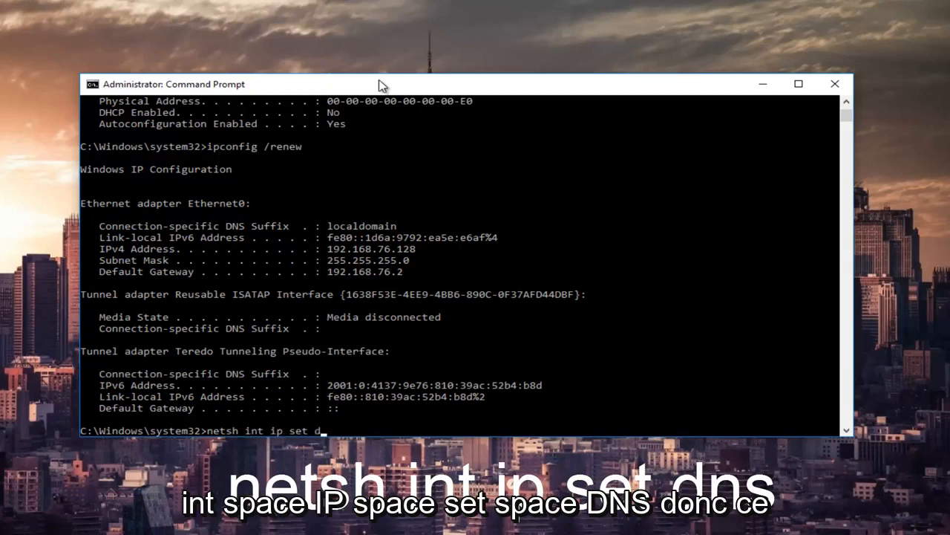
pyautogui.write('ns')
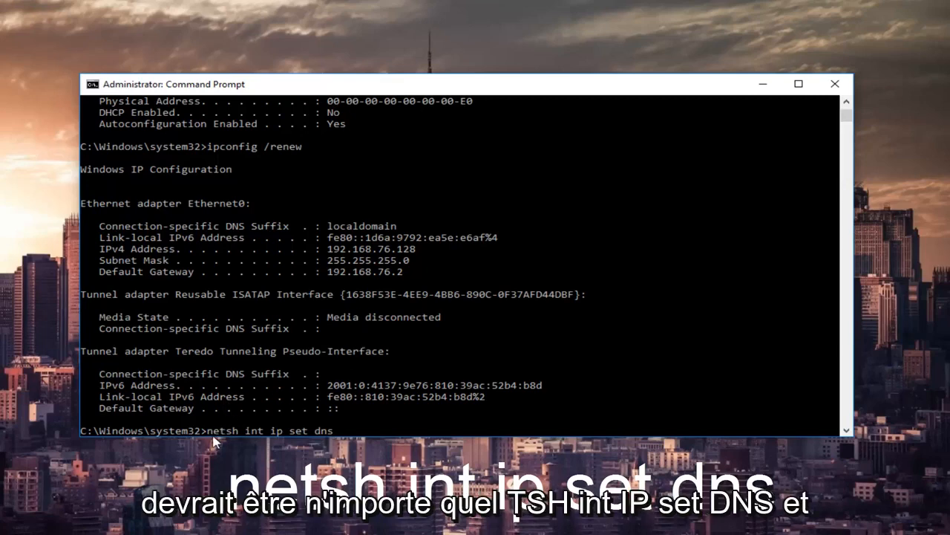
pyautogui.moveTo(246, 440)
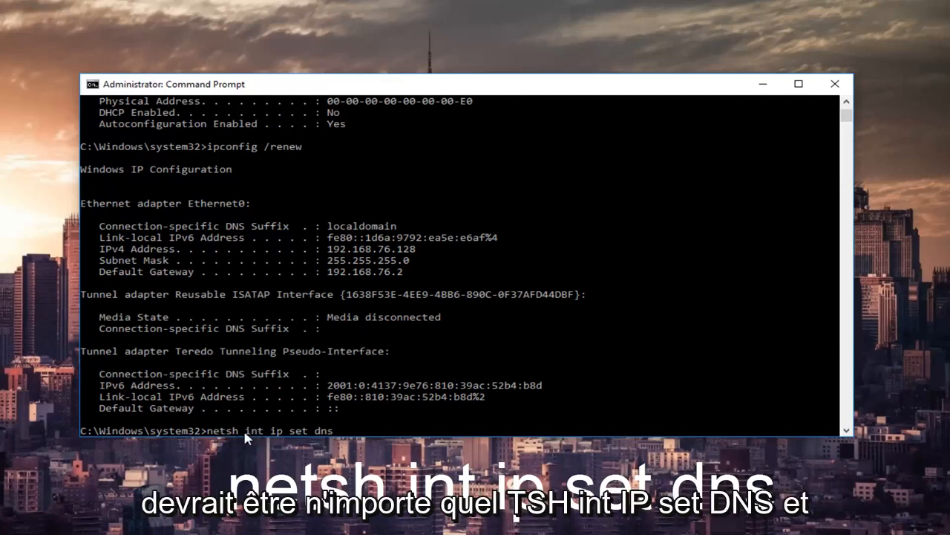
pyautogui.moveTo(340, 438)
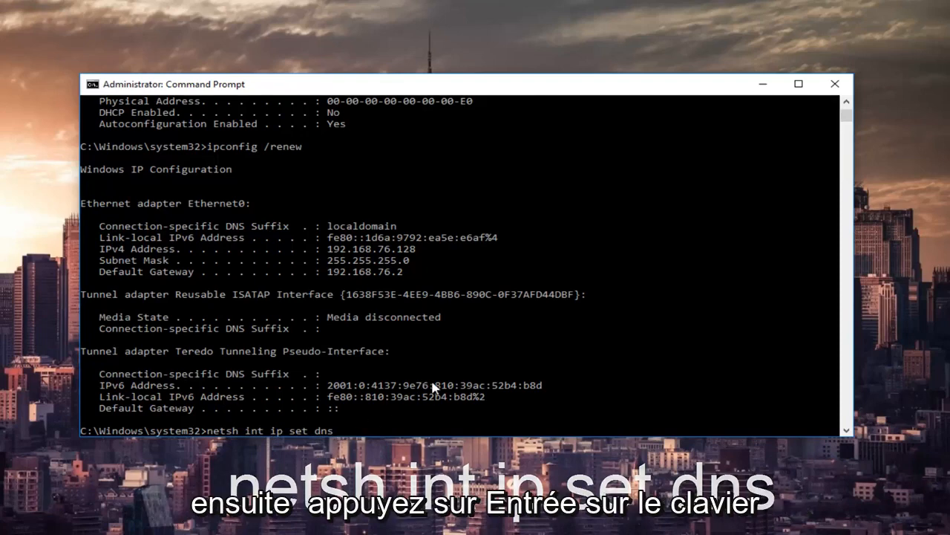
pyautogui.press('enter')
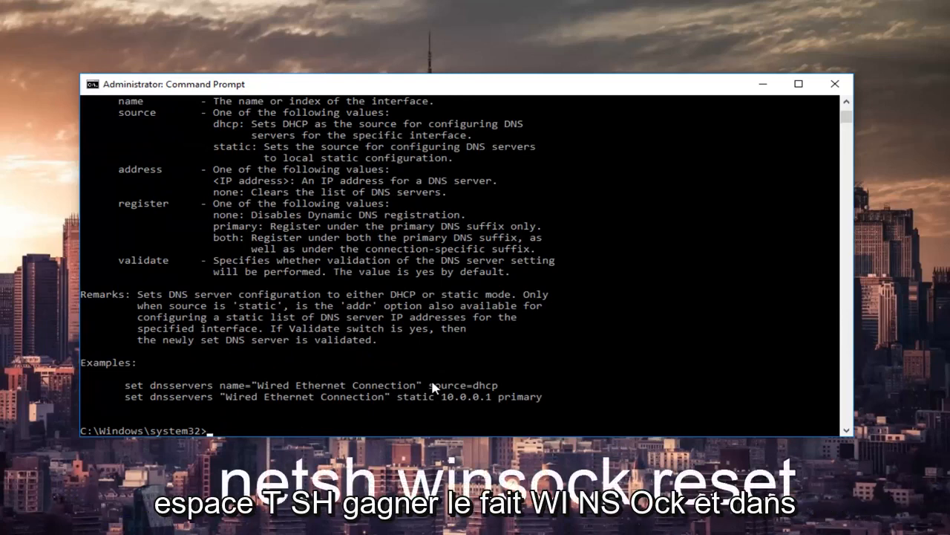
# Reset the Winsock catalog with netsh winsock reset, then close the admin command window
pyautogui.write('netsh')
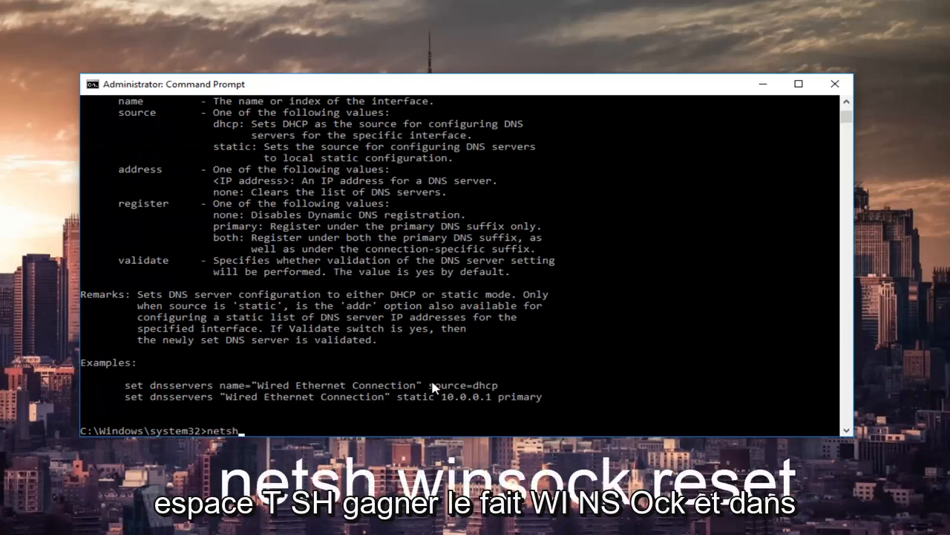
pyautogui.write('winsock')
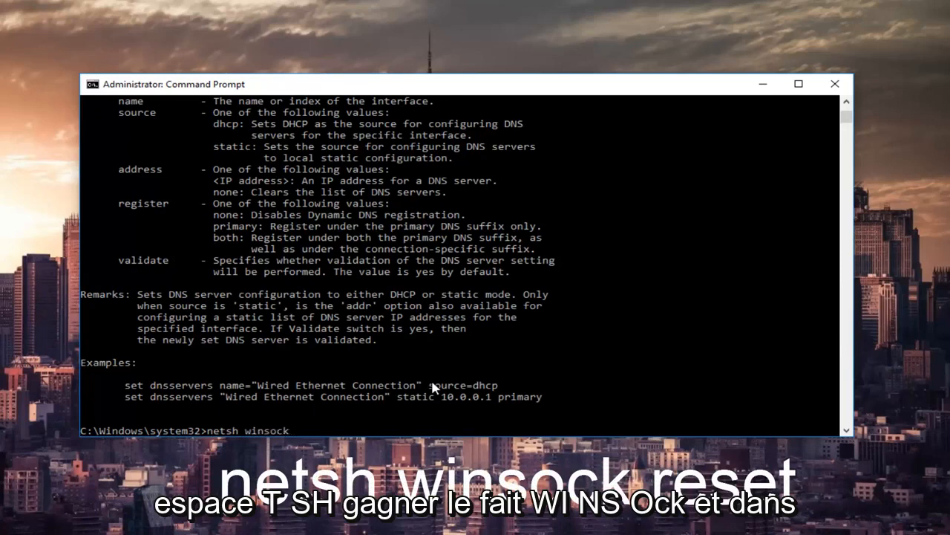
pyautogui.write('reset')
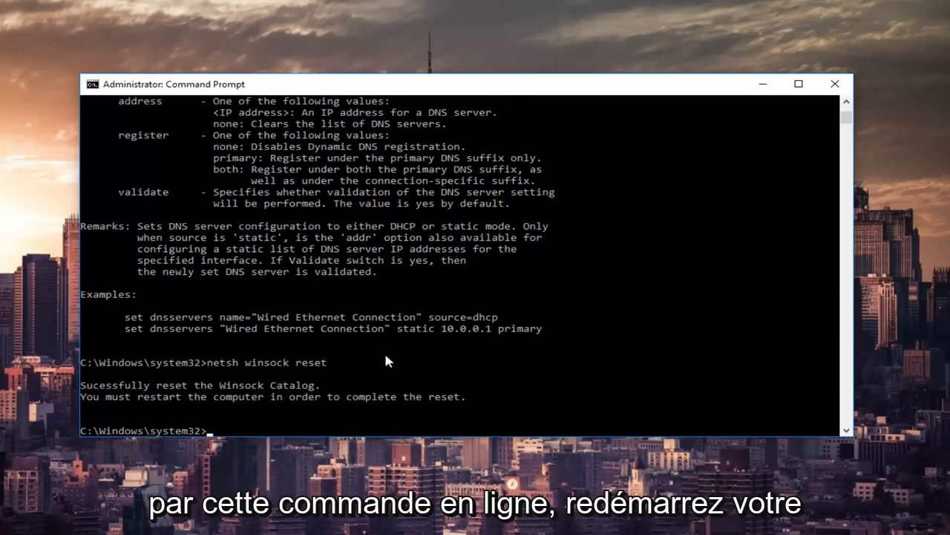
pyautogui.moveTo(252, 410)
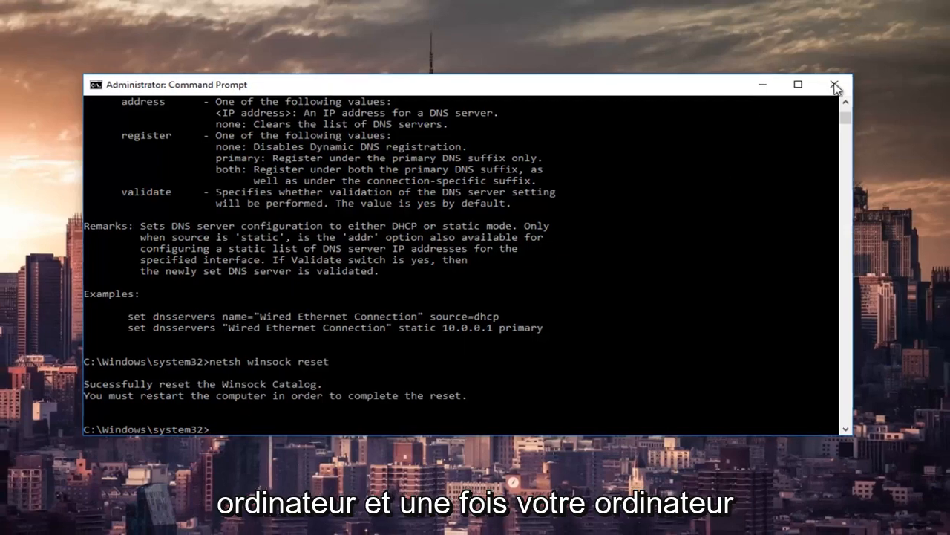
pyautogui.click(832, 83)
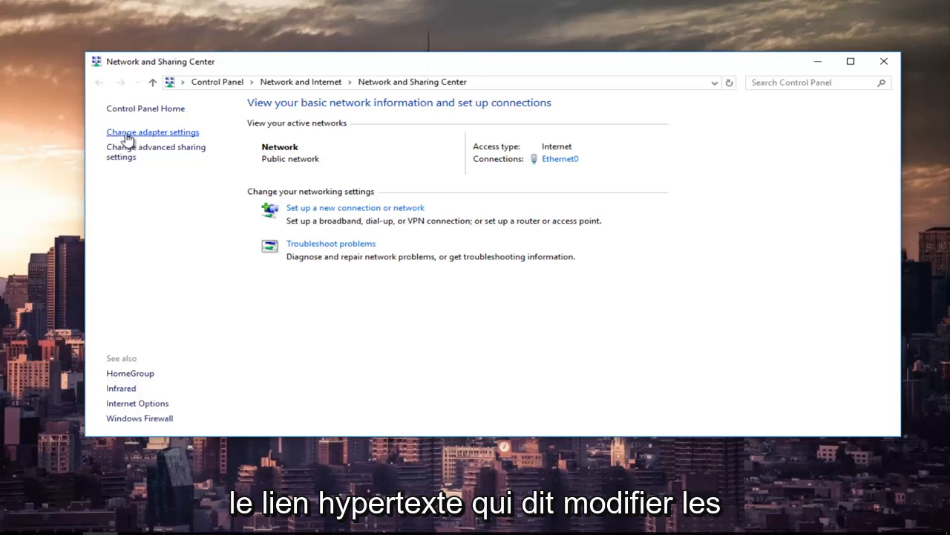
pyautogui.moveTo(156, 137)
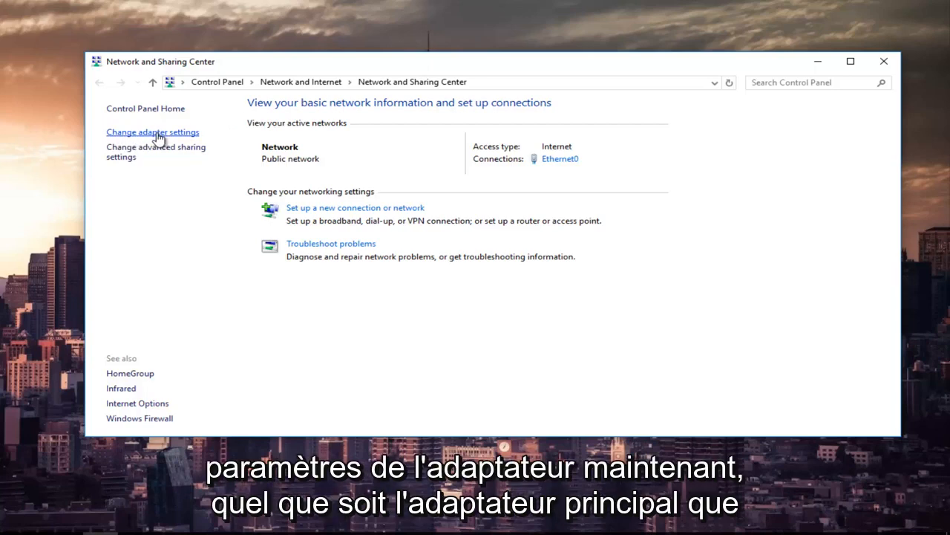
# Go to Change adapter settings to list the network adapter connections
pyautogui.click(151, 131)
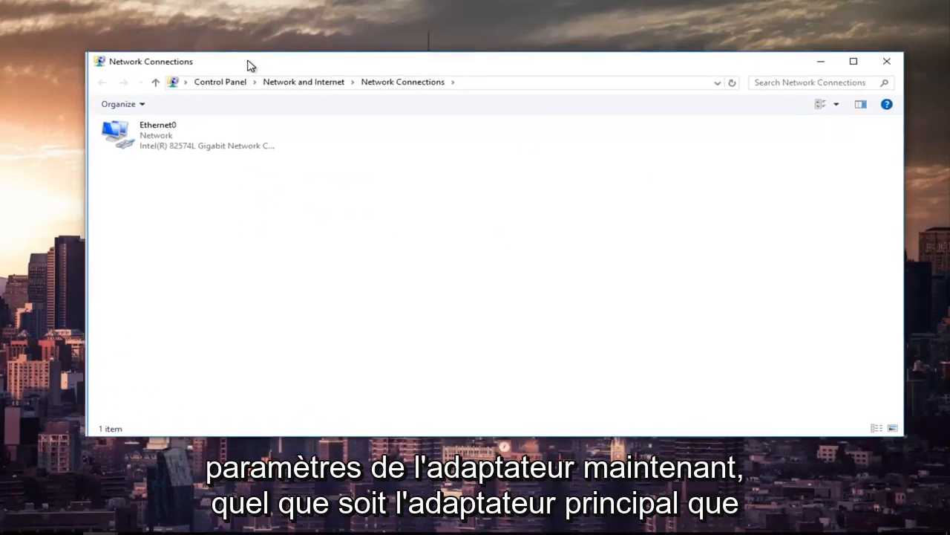
pyautogui.moveTo(178, 124)
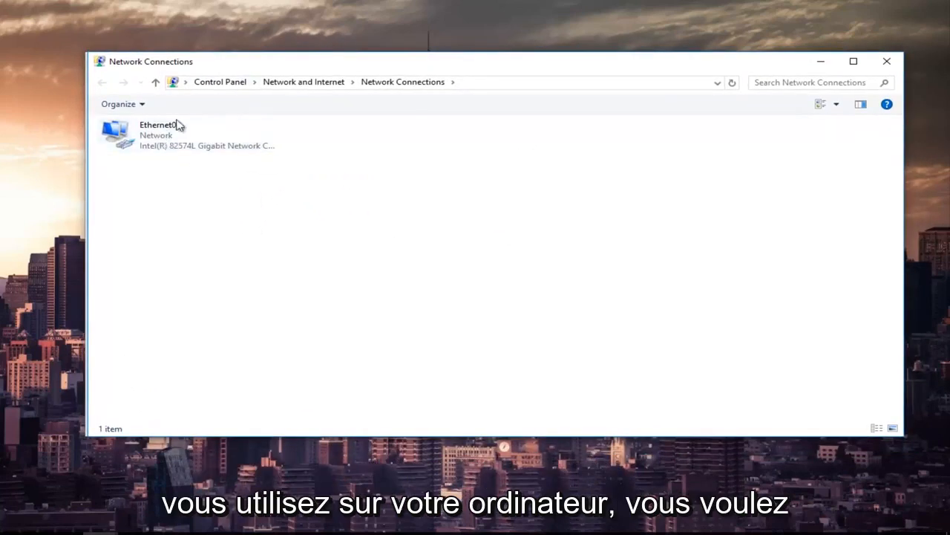
# Open Properties for the Ethernet0 connection from its context menu
pyautogui.click(162, 134)
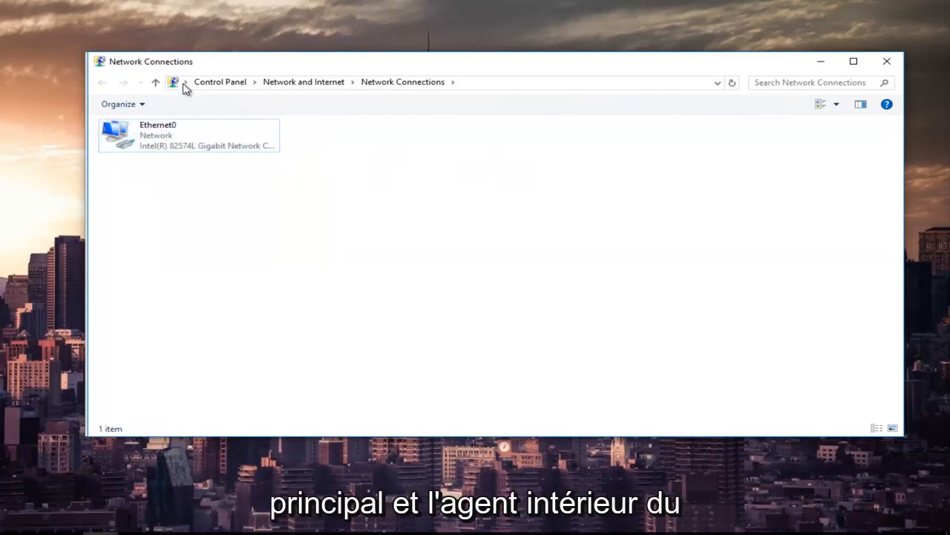
pyautogui.moveTo(215, 122)
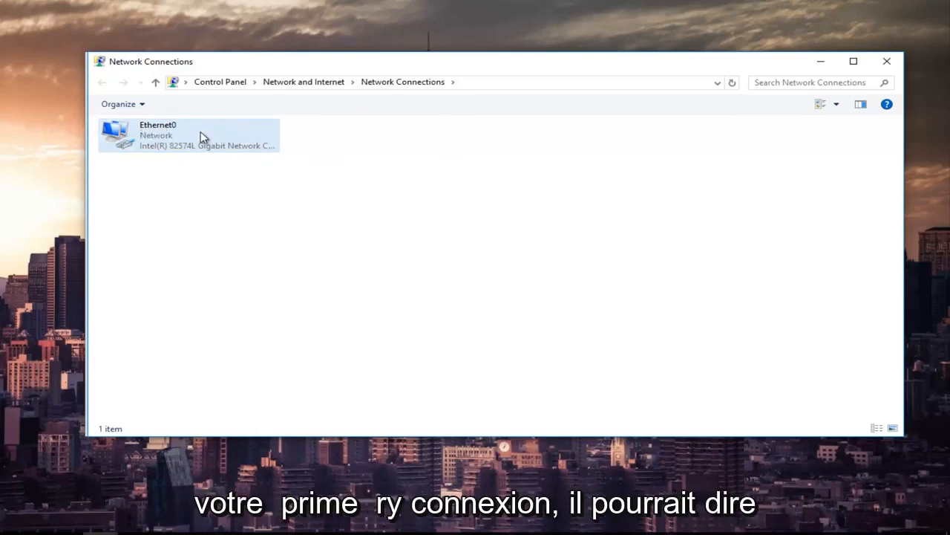
pyautogui.moveTo(225, 142)
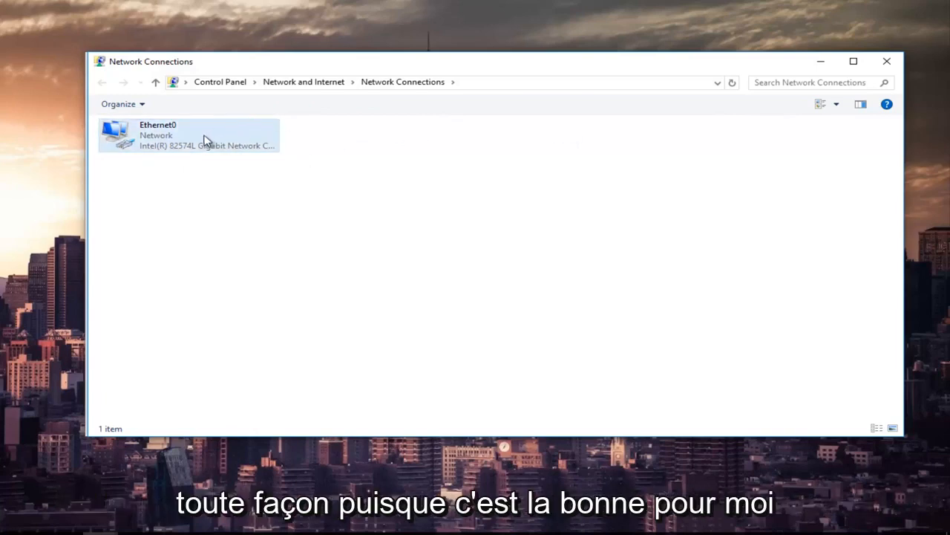
pyautogui.moveTo(187, 139)
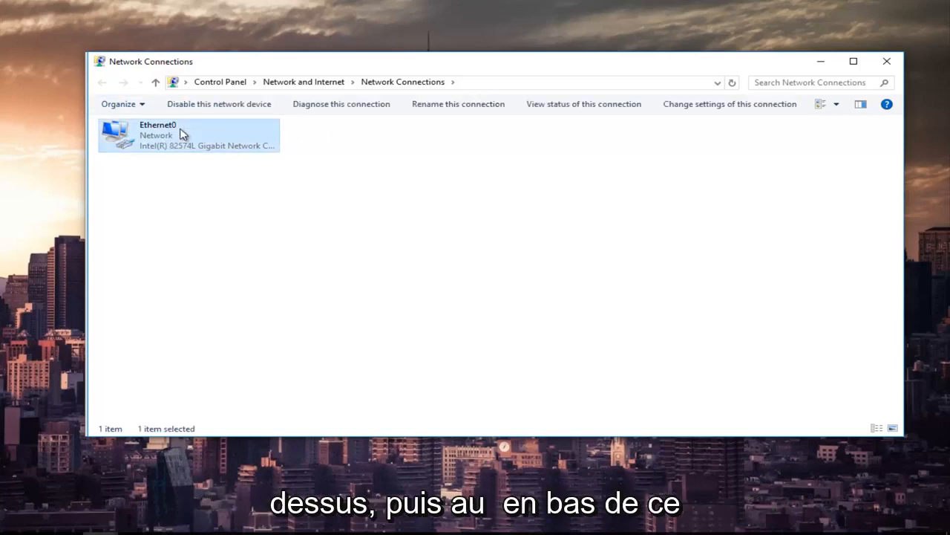
pyautogui.rightClick(181, 135)
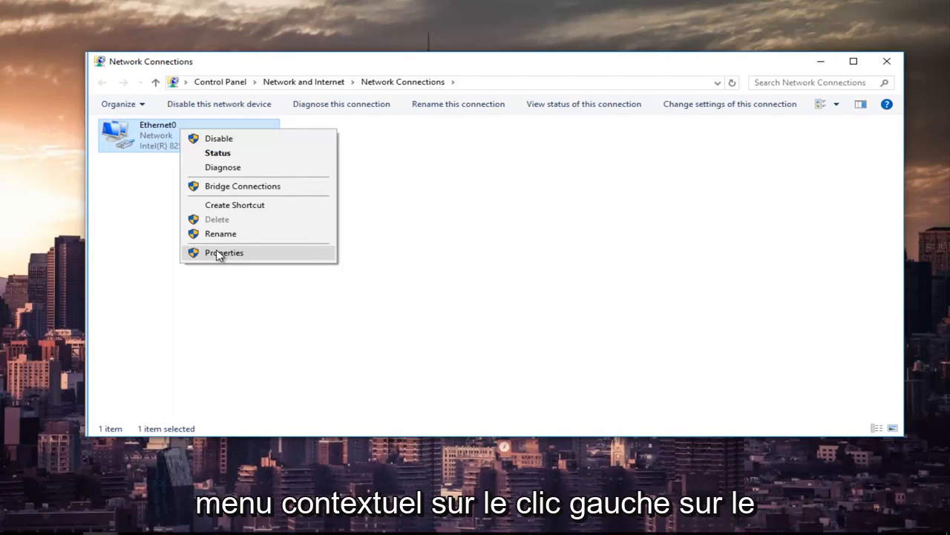
pyautogui.click(222, 253)
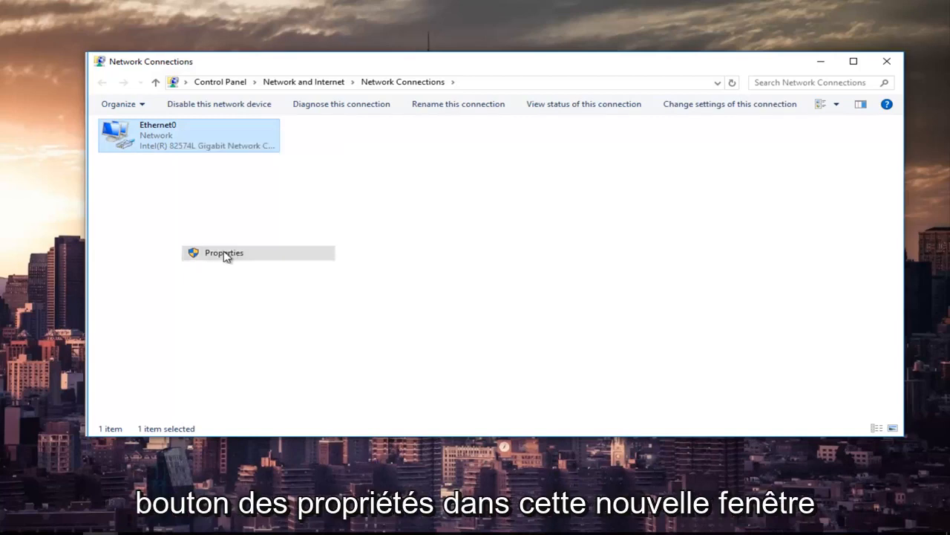
pyautogui.click(224, 253)
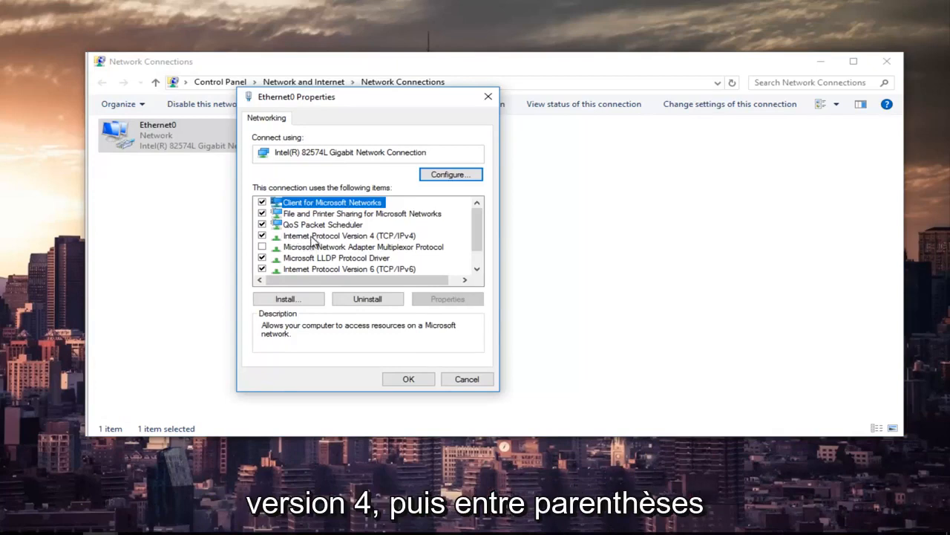
pyautogui.moveTo(395, 241)
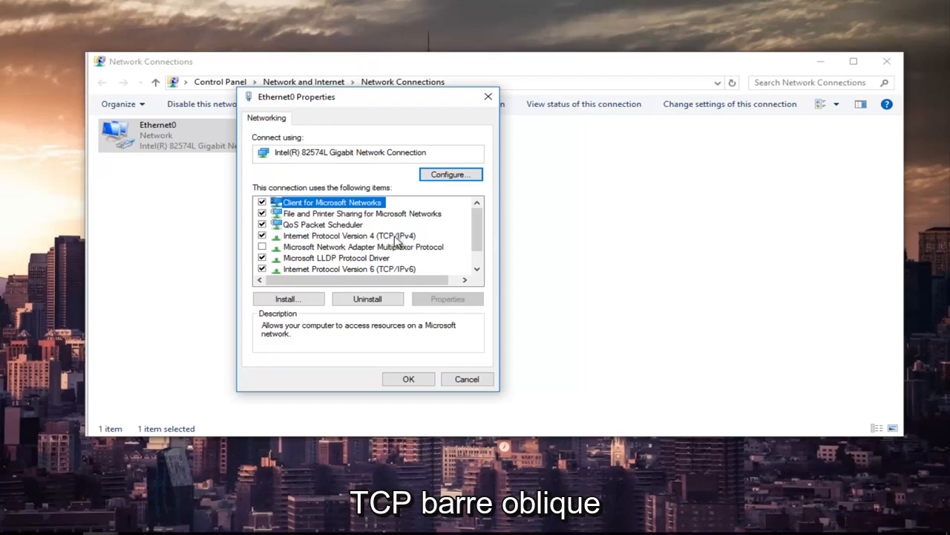
# Open the Internet Protocol Version 4 (TCP/IPv4) properties for Ethernet0
pyautogui.click(351, 235)
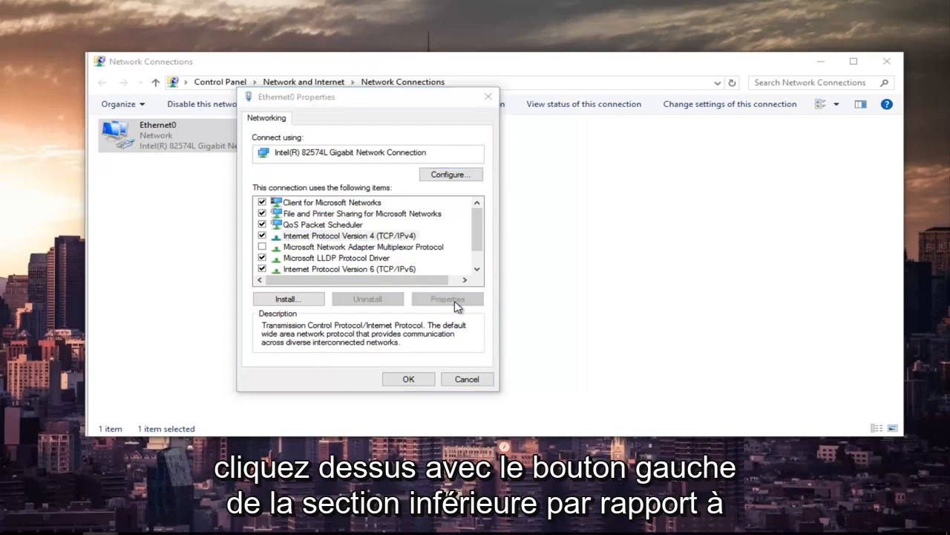
pyautogui.click(447, 299)
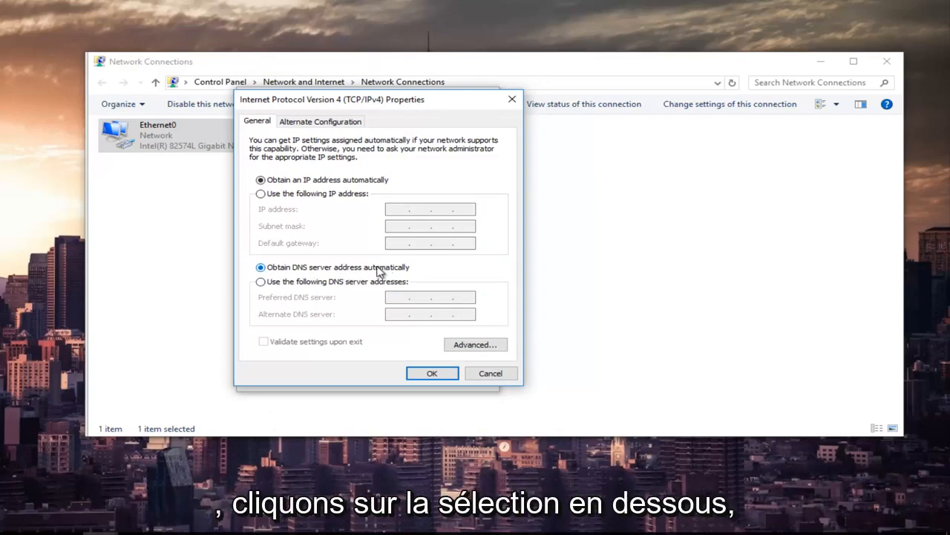
pyautogui.moveTo(261, 289)
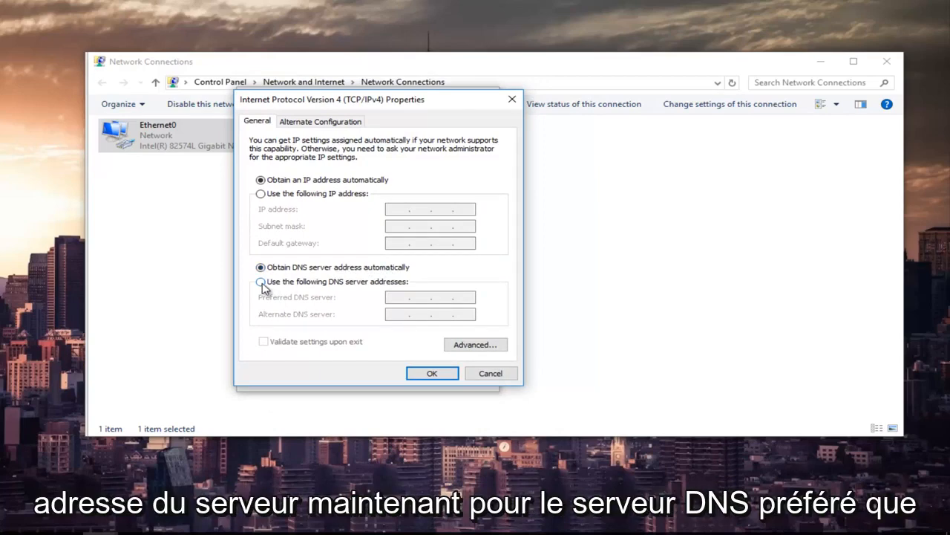
# Set manual DNS servers: preferred 8.8.8.8 and alternate 8.8.4.4
pyautogui.click(261, 282)
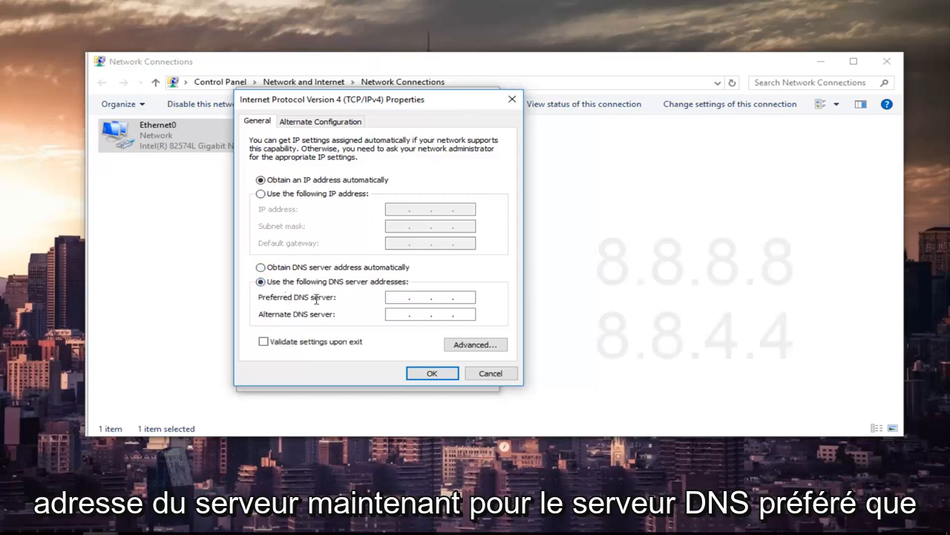
pyautogui.write('8')
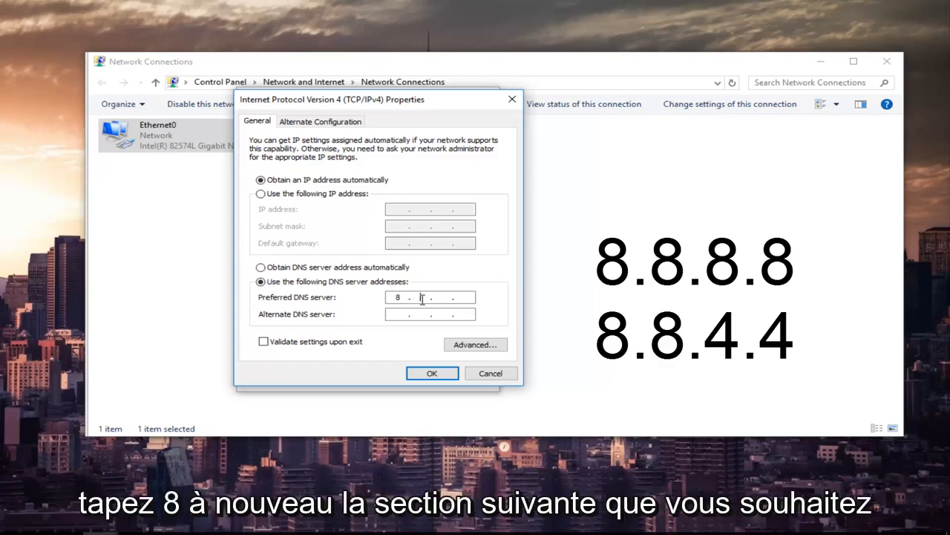
pyautogui.write('8')
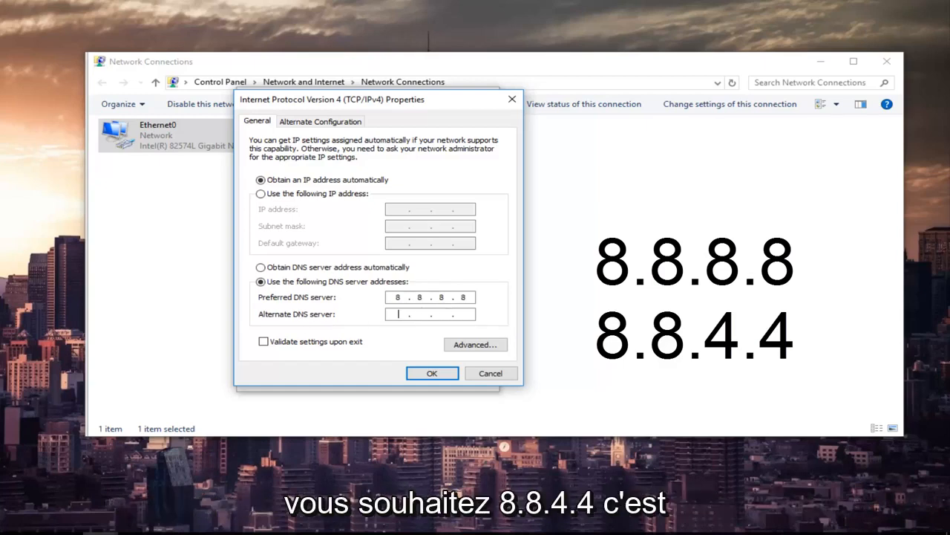
pyautogui.write('8.8.4.4')
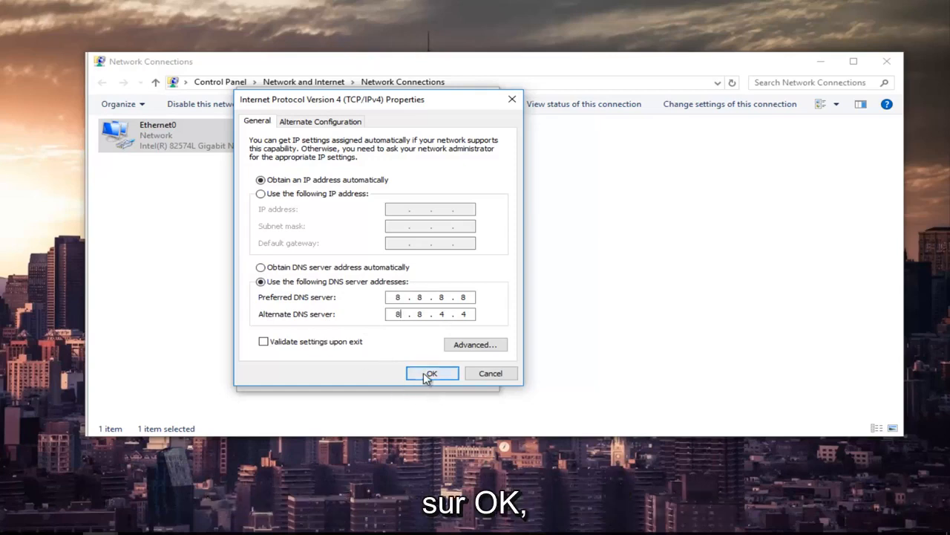
# Confirm the IPv4 and Ethernet0 dialogs and close Network and Sharing Center
pyautogui.click(430, 372)
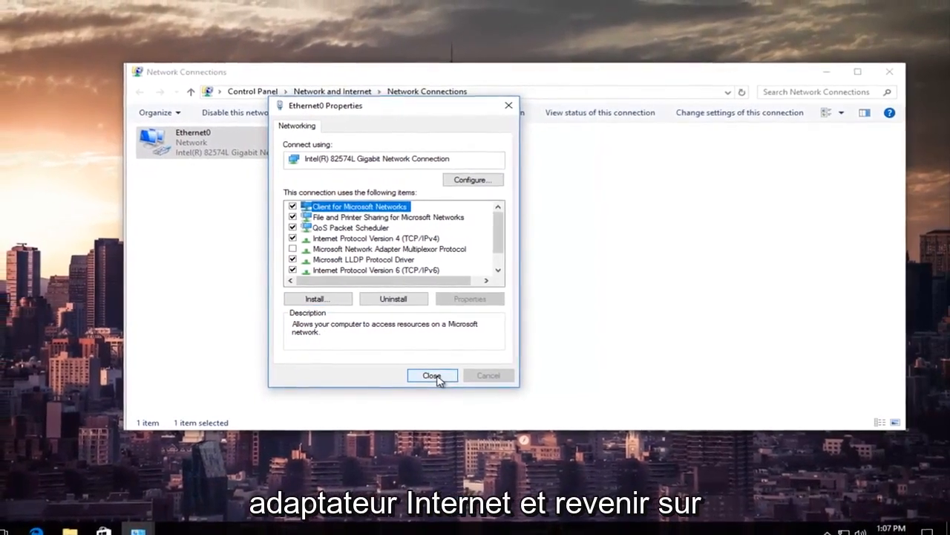
pyautogui.click(432, 374)
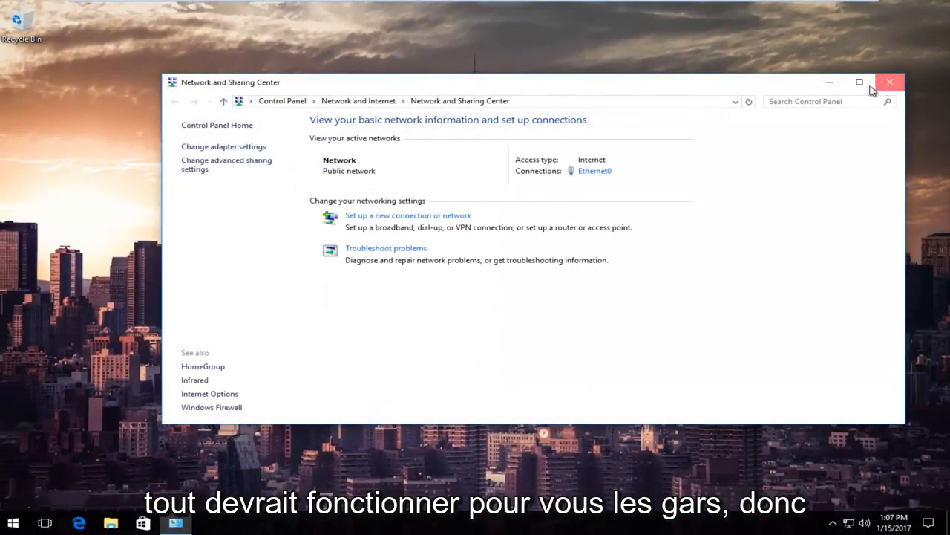
pyautogui.click(889, 81)
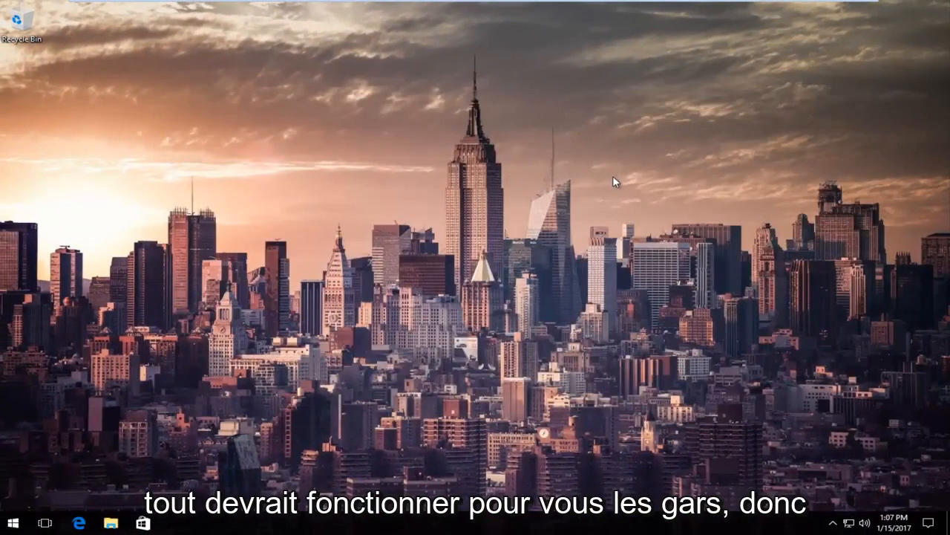